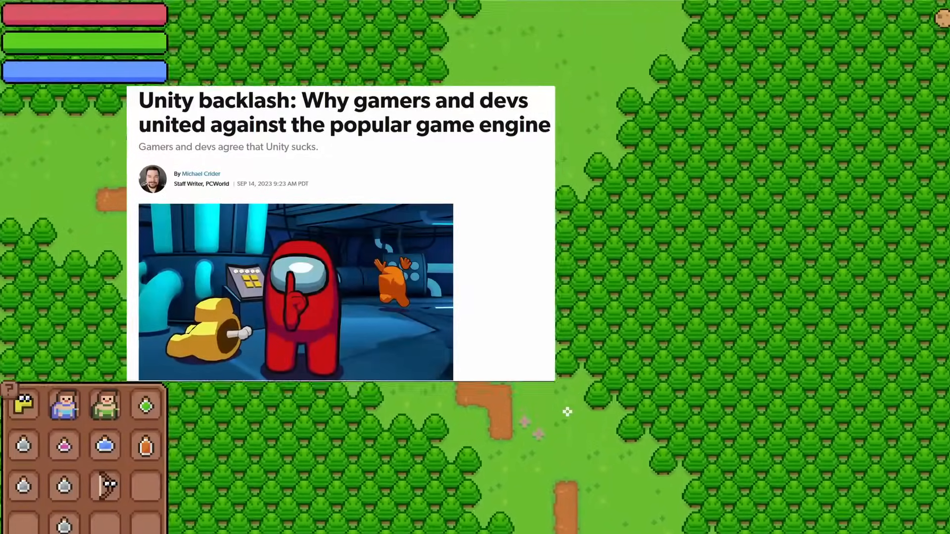
# Enable g0's Sprite Renderer with the beehive.png texture and set its position value to -1.000.
pyautogui.scroll(-3)
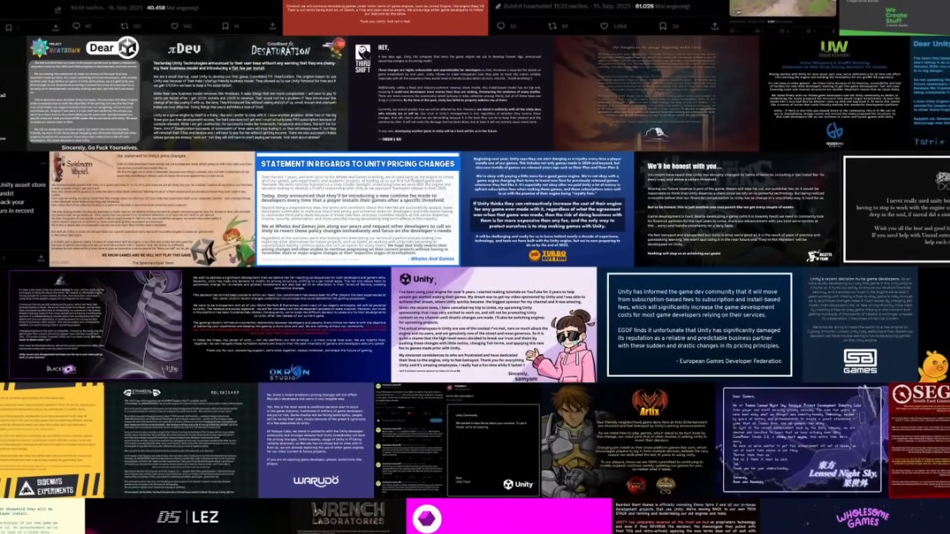
pyautogui.scroll(-3)
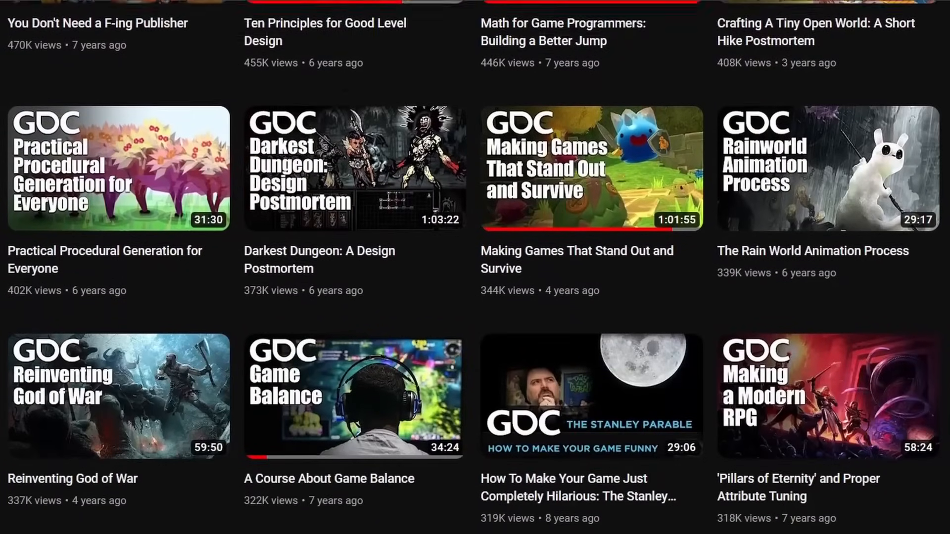
pyautogui.scroll(-3)
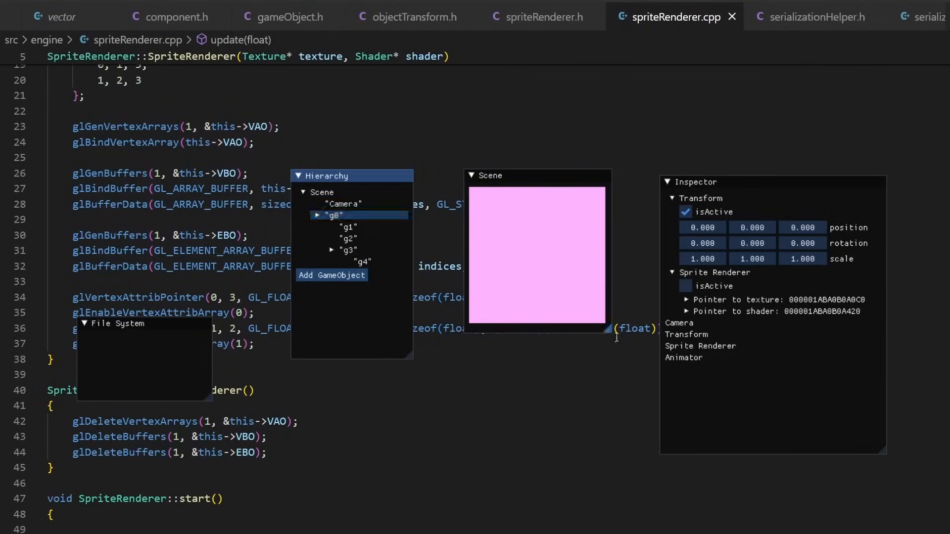
pyautogui.click(685, 285)
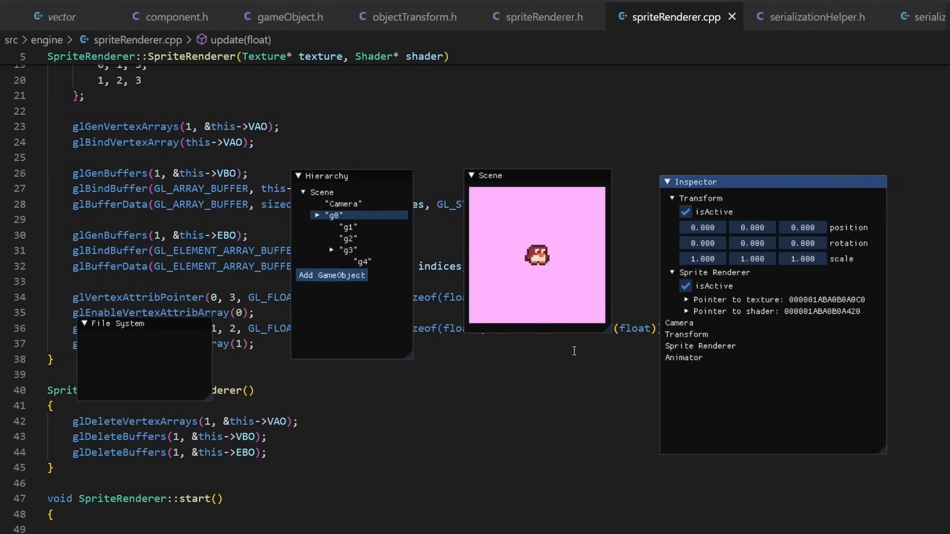
pyautogui.click(685, 299)
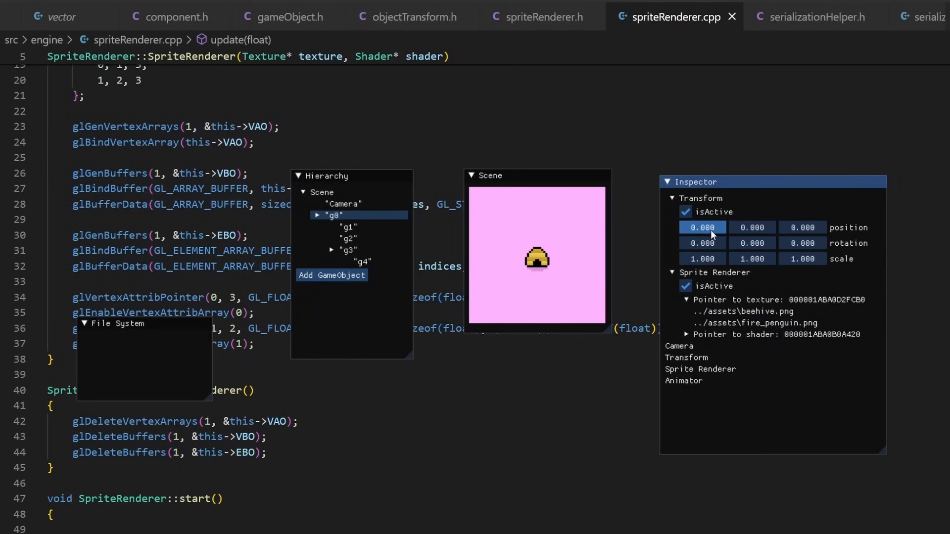
pyautogui.write('-1.000')
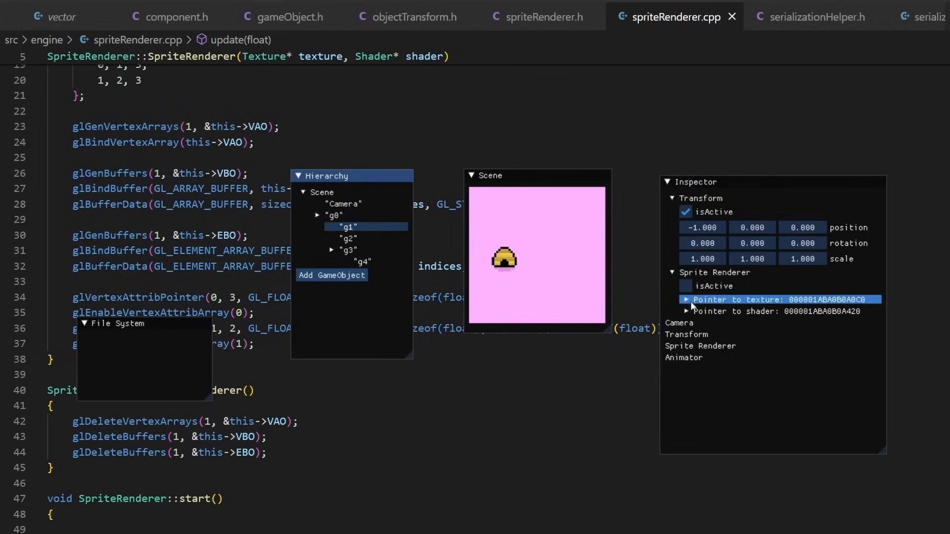
# Select g2 then the Camera, and pull the camera's depth position back to 4.000.
pyautogui.click(348, 250)
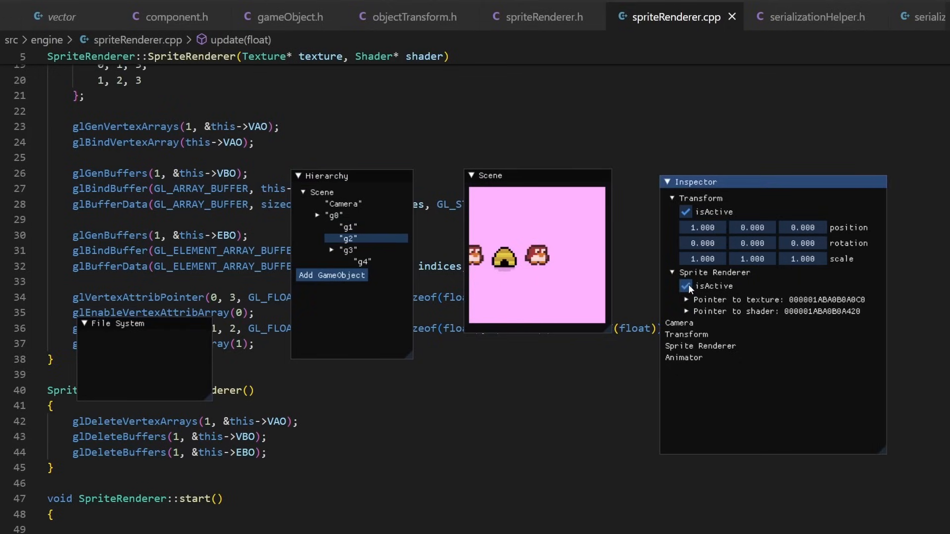
pyautogui.click(343, 203)
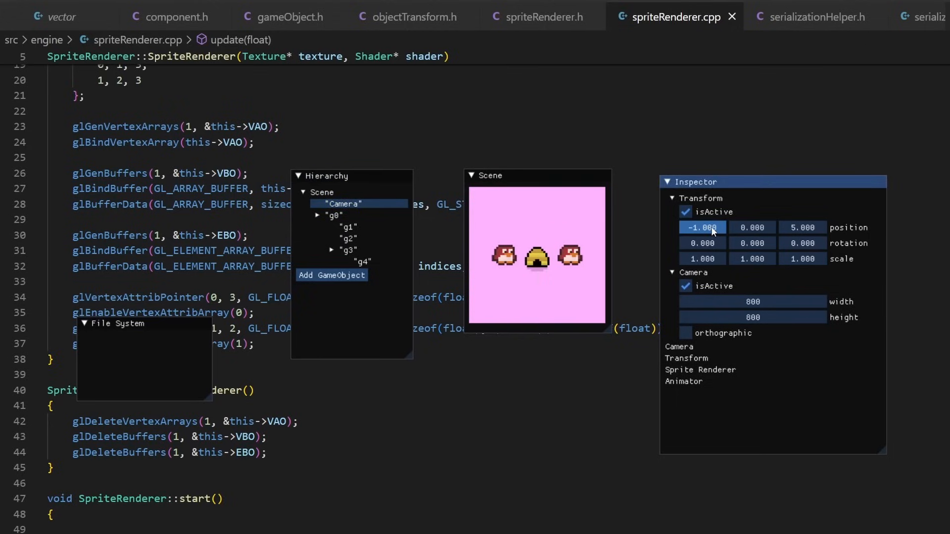
pyautogui.click(801, 227)
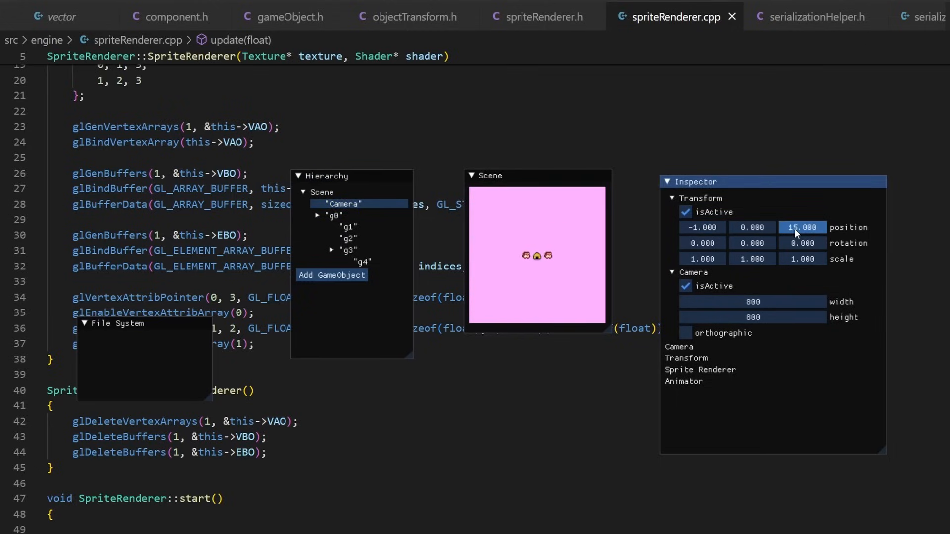
pyautogui.write('4.000')
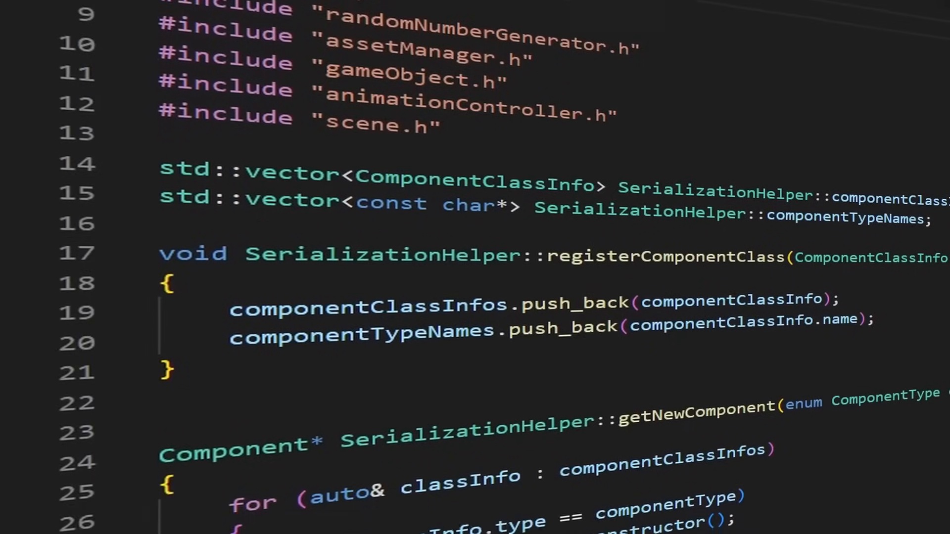
pyautogui.scroll(-3)
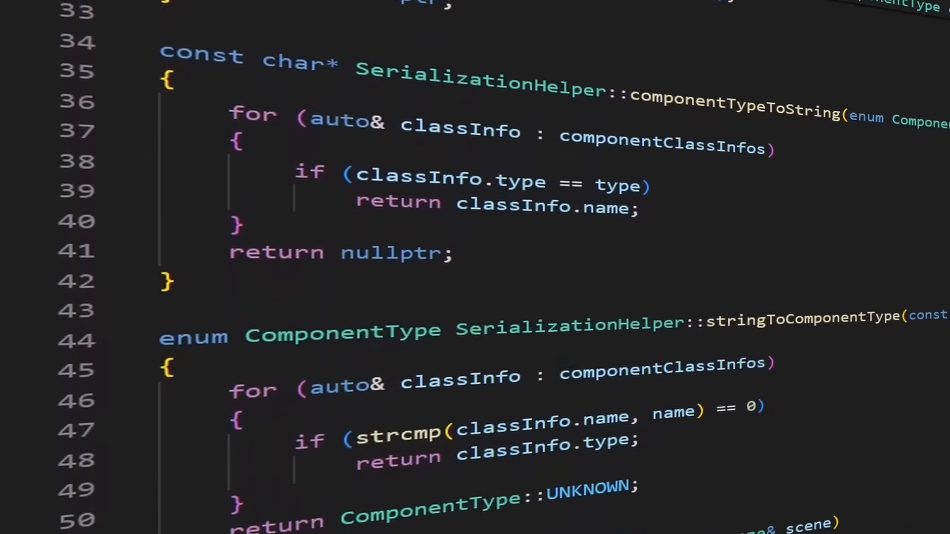
pyautogui.scroll(-3)
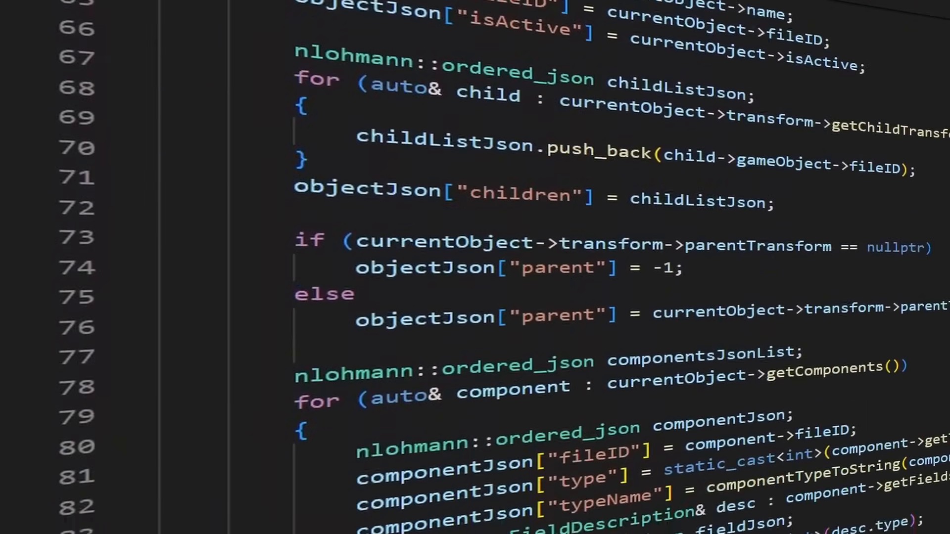
pyautogui.scroll(-3)
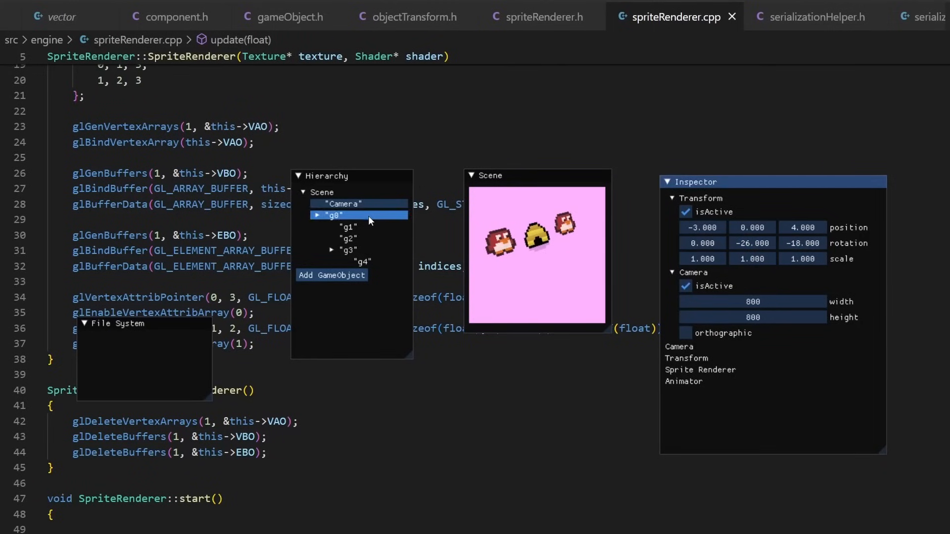
# Select g0 and shift its z position so the beehive leaves the scene view.
pyautogui.click(334, 215)
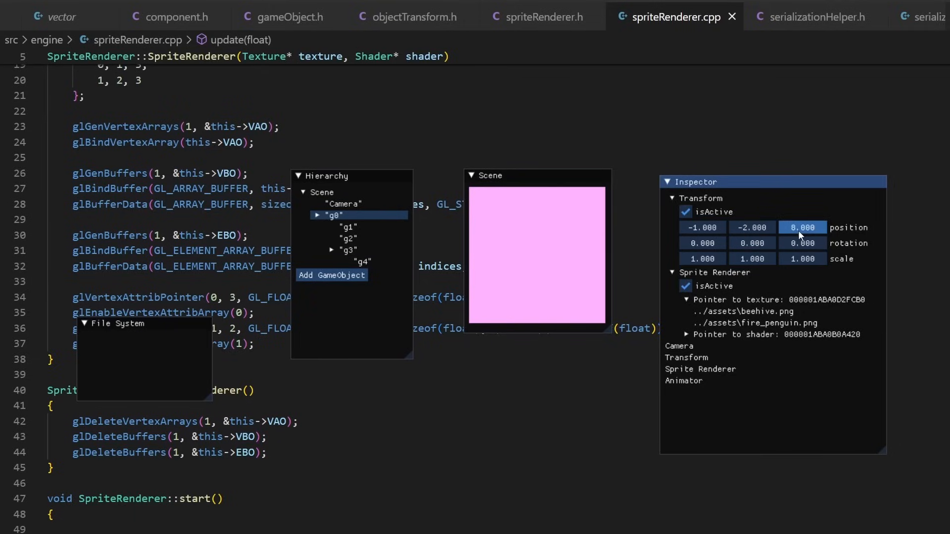
pyautogui.moveTo(801, 227); pyautogui.dragTo(800, 227)
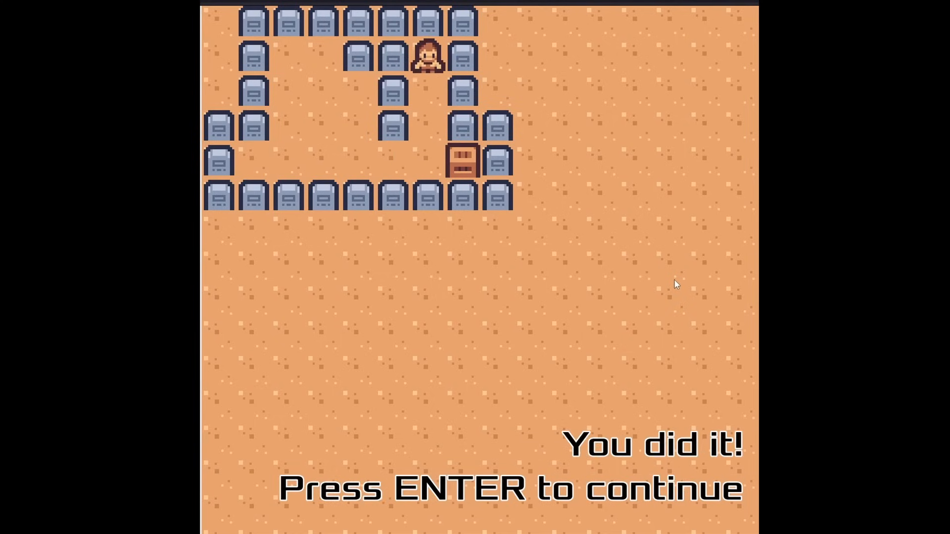
# Continue past the tombstone level and push the crate down then right in the next puzzle.
pyautogui.press('enter')
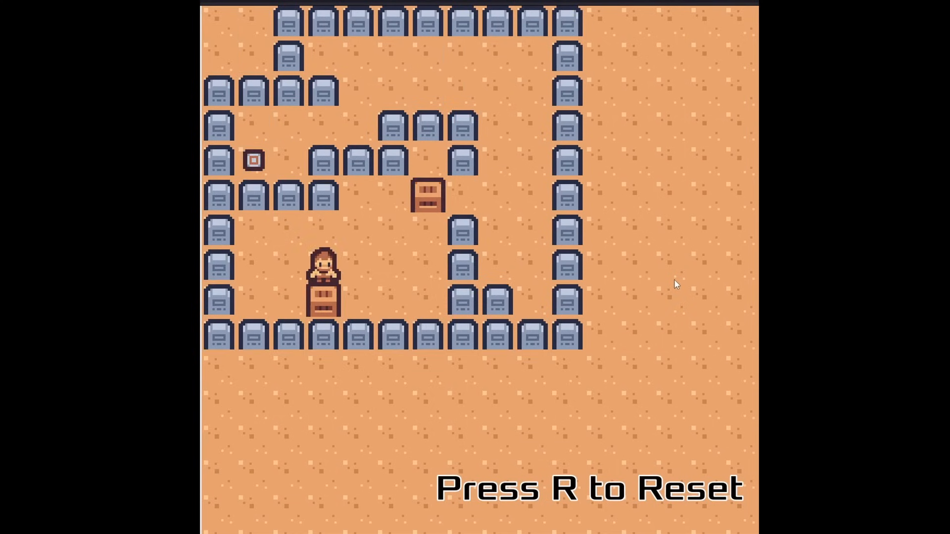
pyautogui.press('Down')
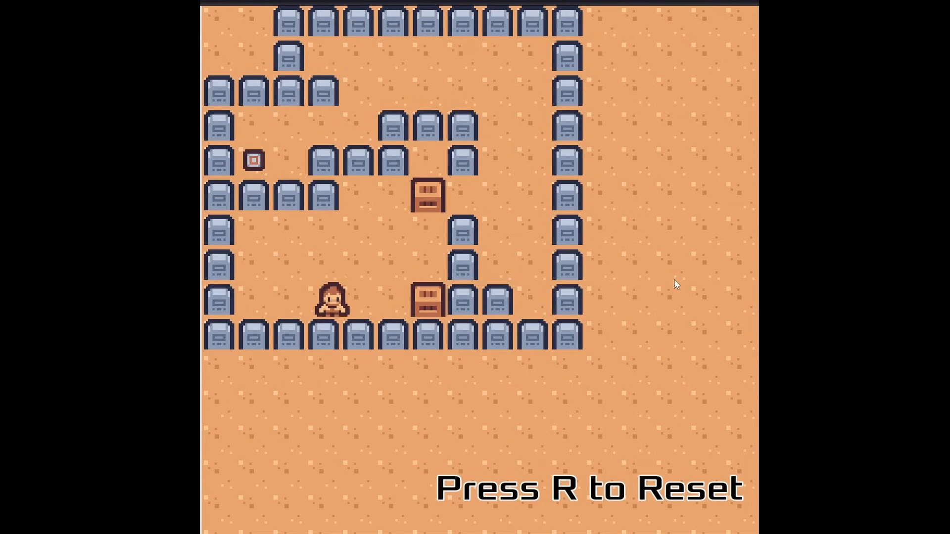
pyautogui.press('Right')
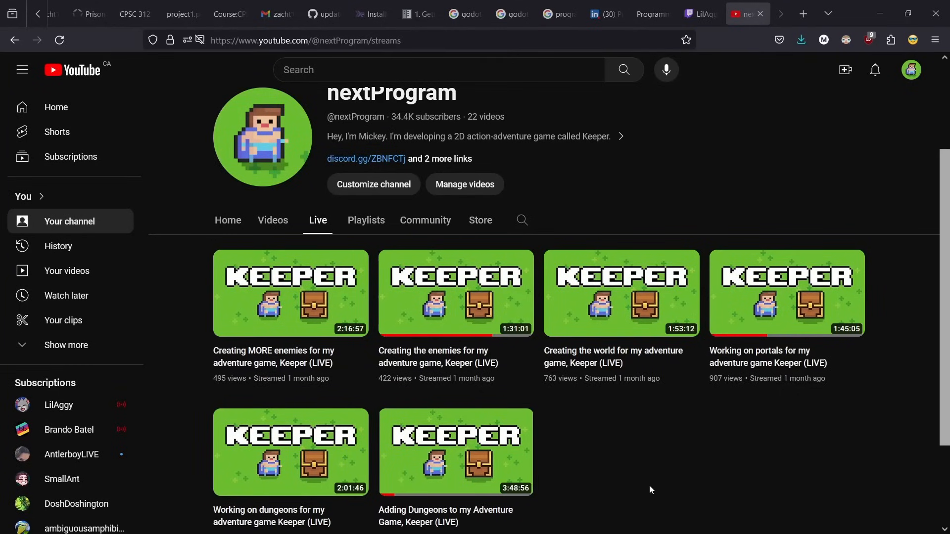
pyautogui.moveTo(406, 335)
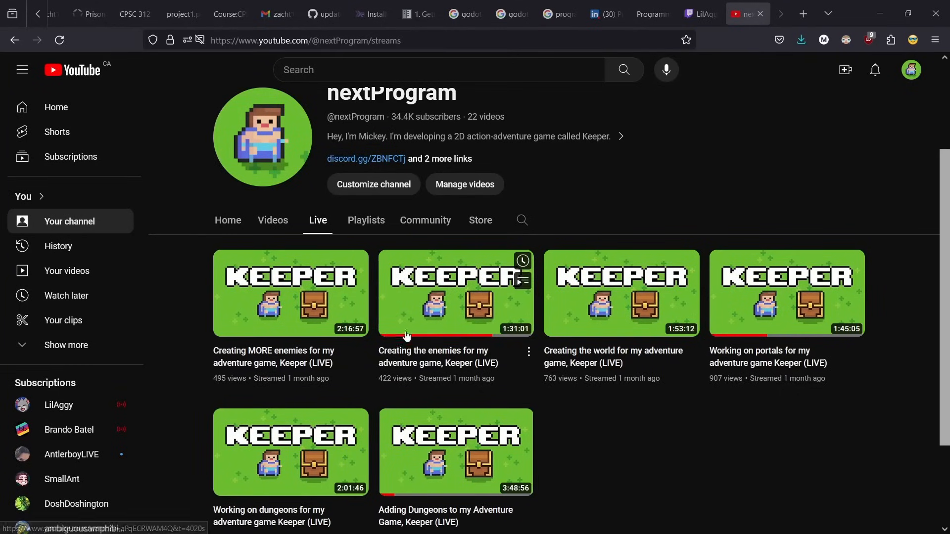
# Browse Keeper's Steam store page, scrolling through its coming-soon listing.
pyautogui.click(290, 293)
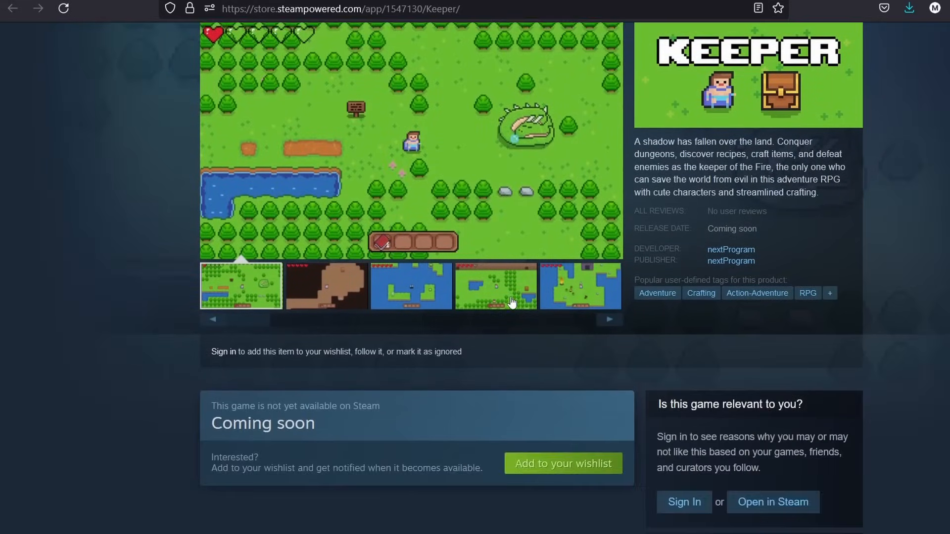
pyautogui.scroll(-3)
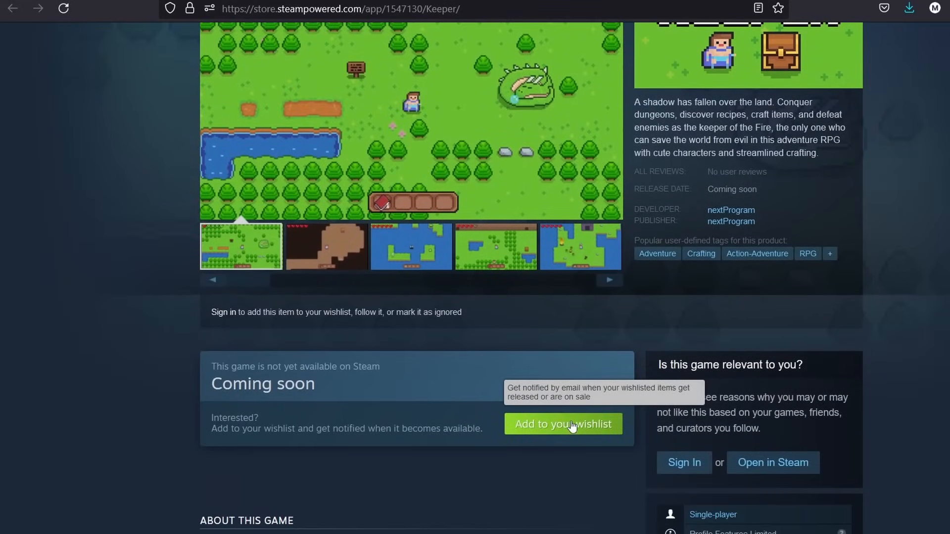